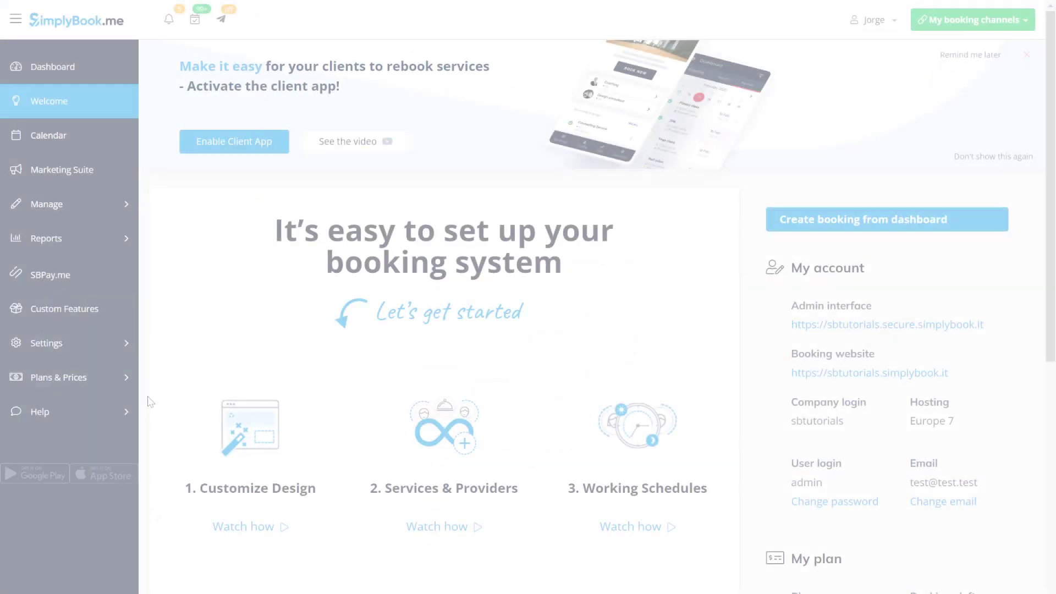
# - Search the Custom Features list for 'app' to find Client mobile app
pyautogui.click(66, 308)
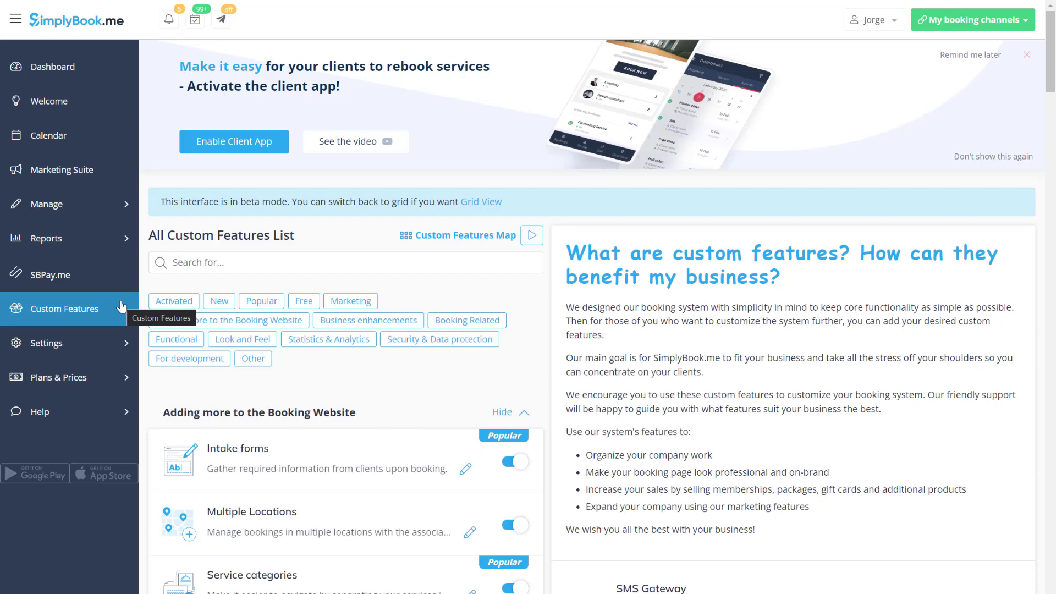
pyautogui.click(345, 262)
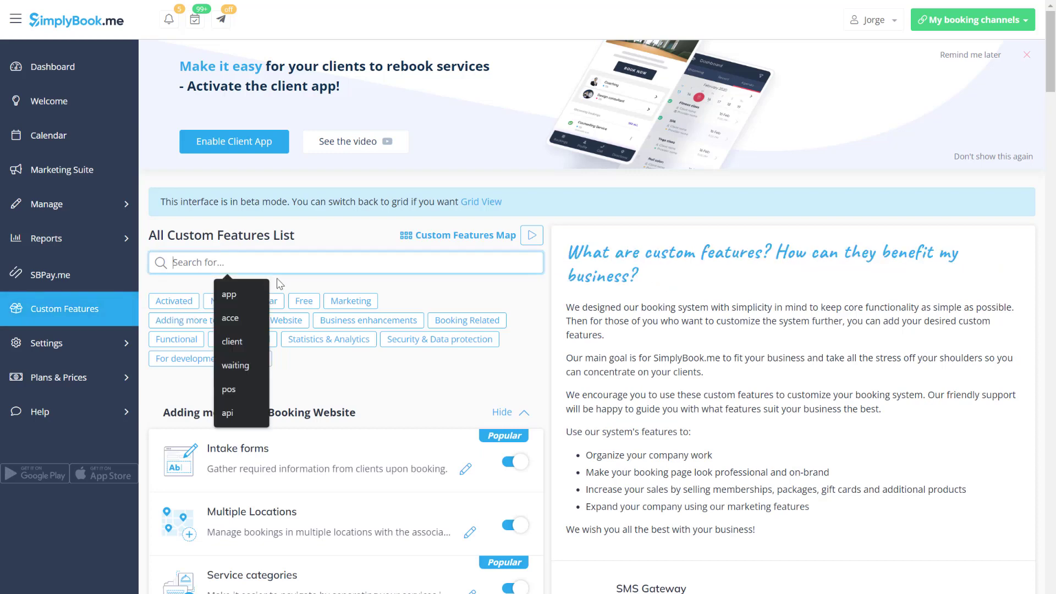
pyautogui.write('app')
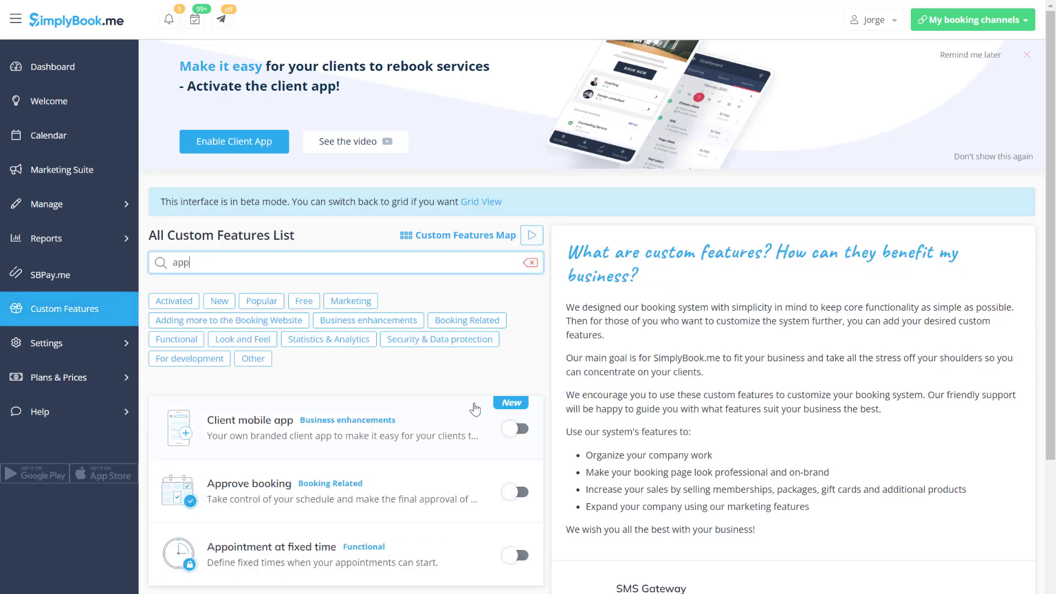
# - Enable Client mobile app, select its marketing URL, and edit the 'Book Now' app name
pyautogui.click(516, 429)
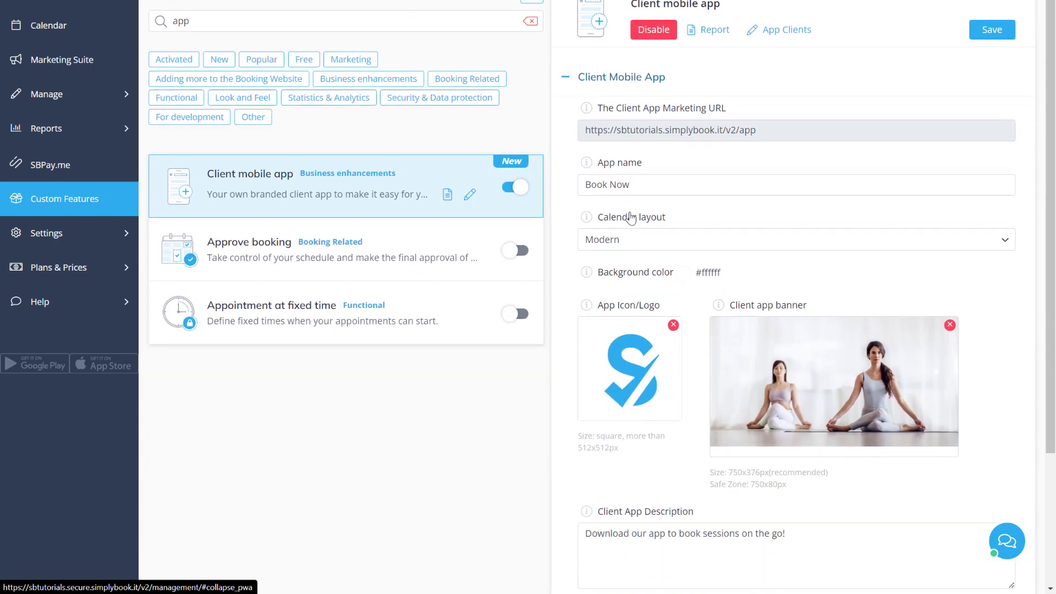
pyautogui.scroll(-3)
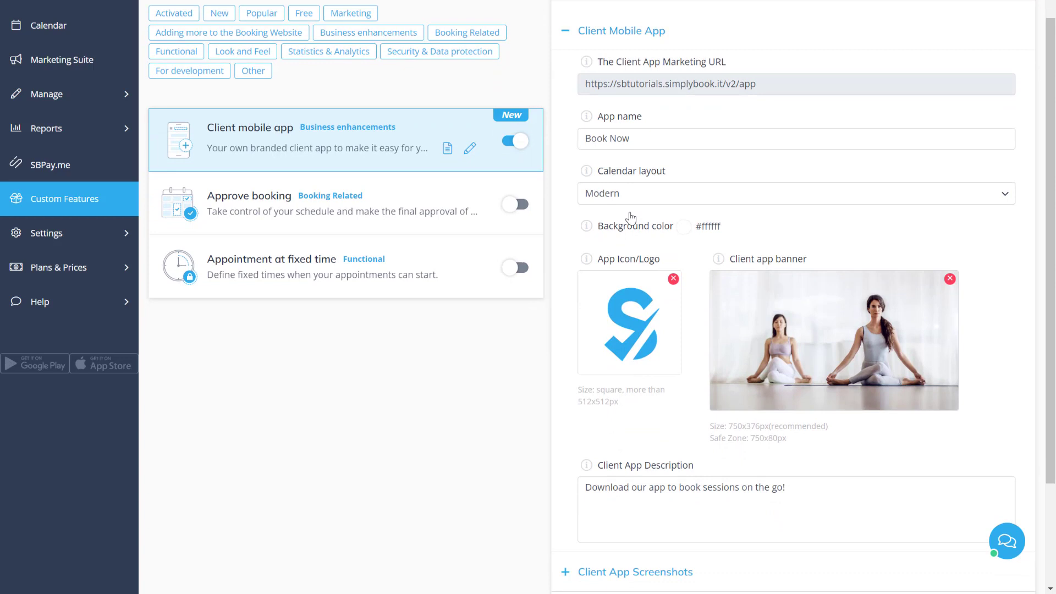
pyautogui.tripleClick(670, 83)
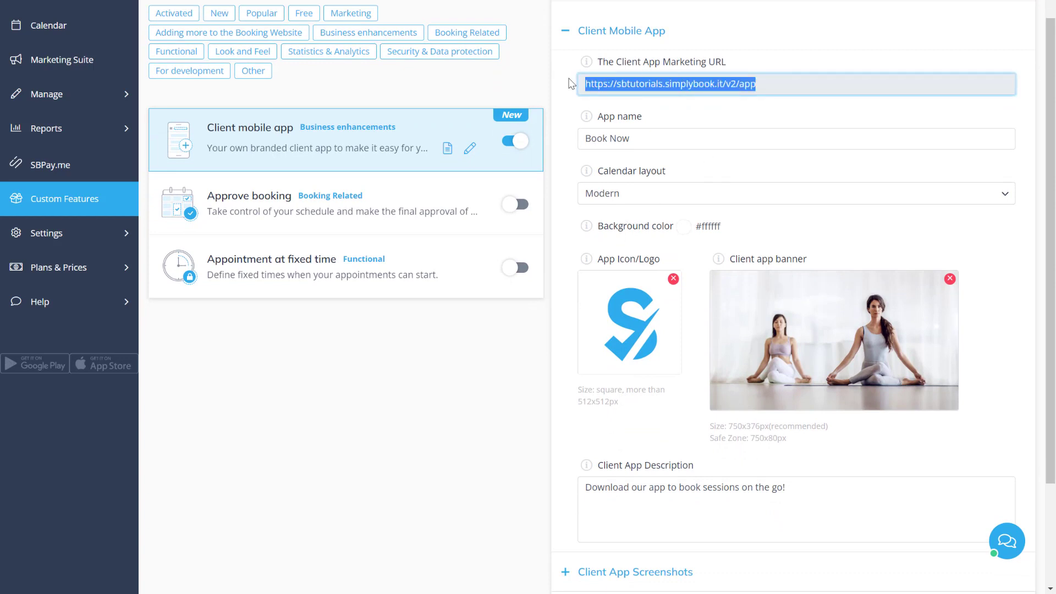
pyautogui.moveTo(837, 138)
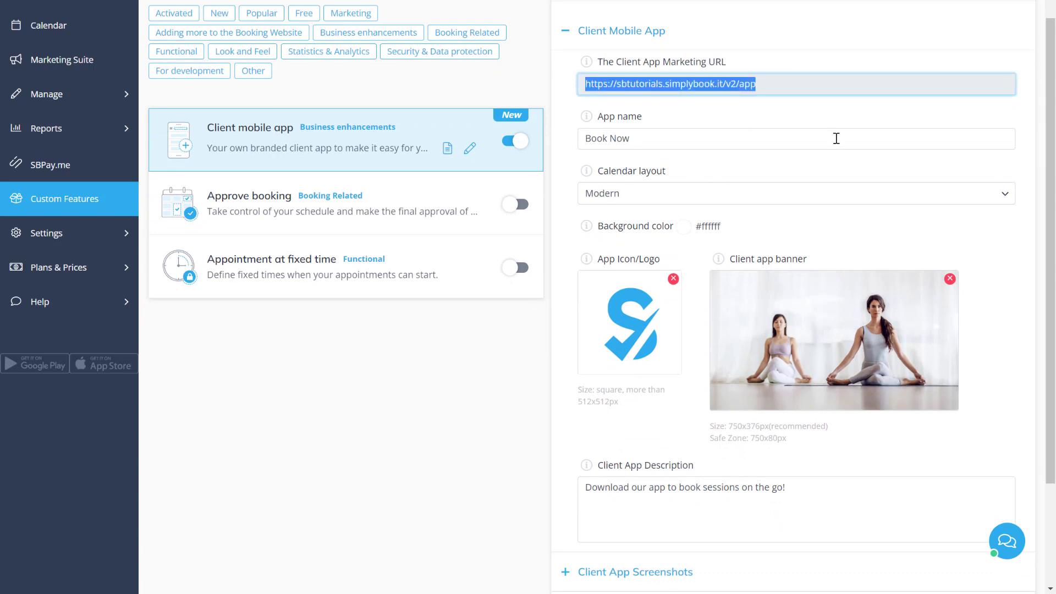
pyautogui.click(795, 138)
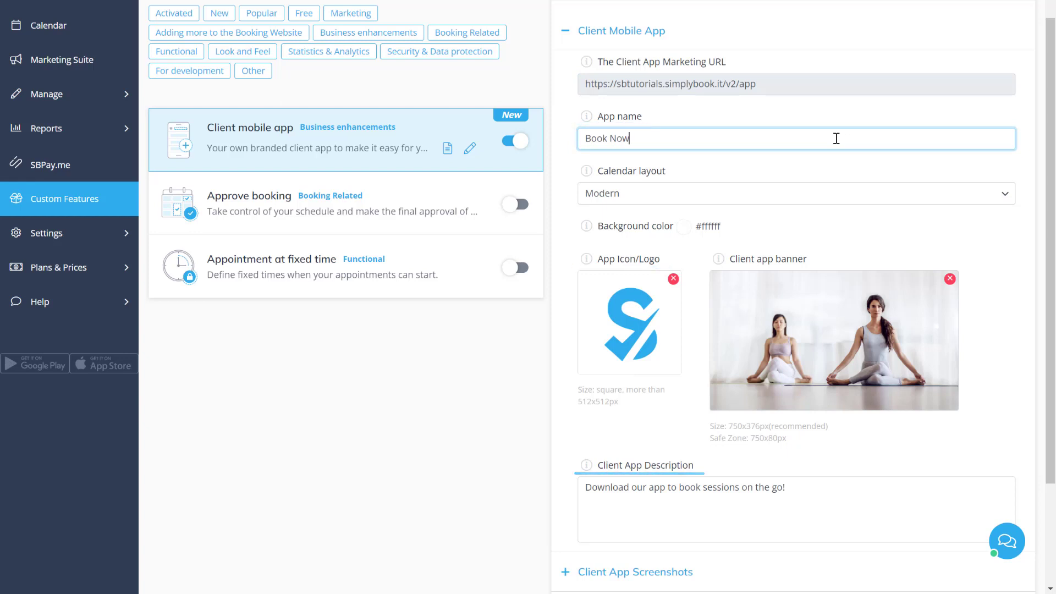
pyautogui.scroll(-3)
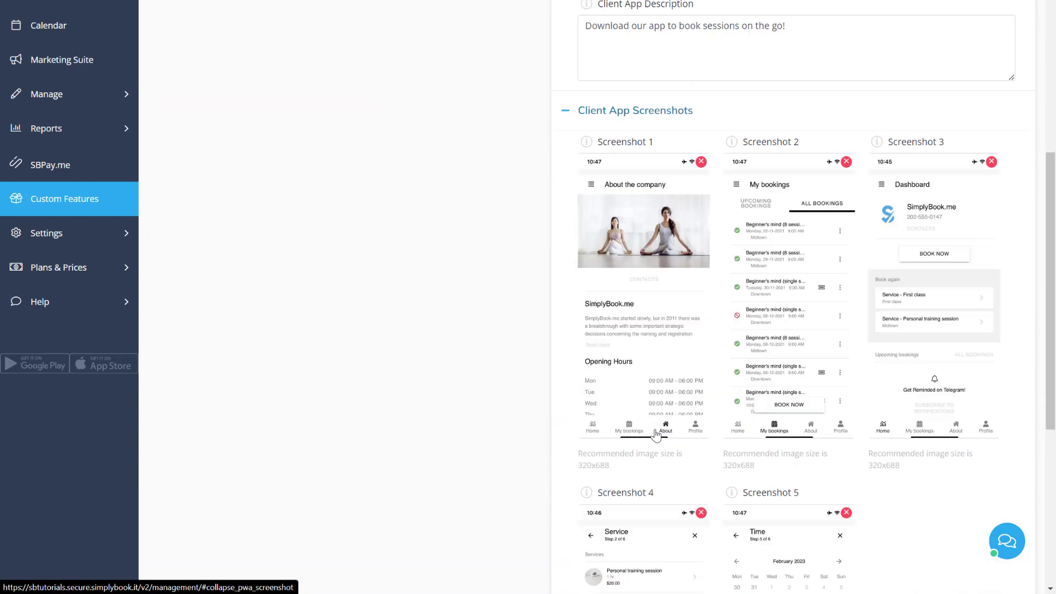
# - Scroll past the five Client App Screenshots and save the client app settings
pyautogui.scroll(-3)
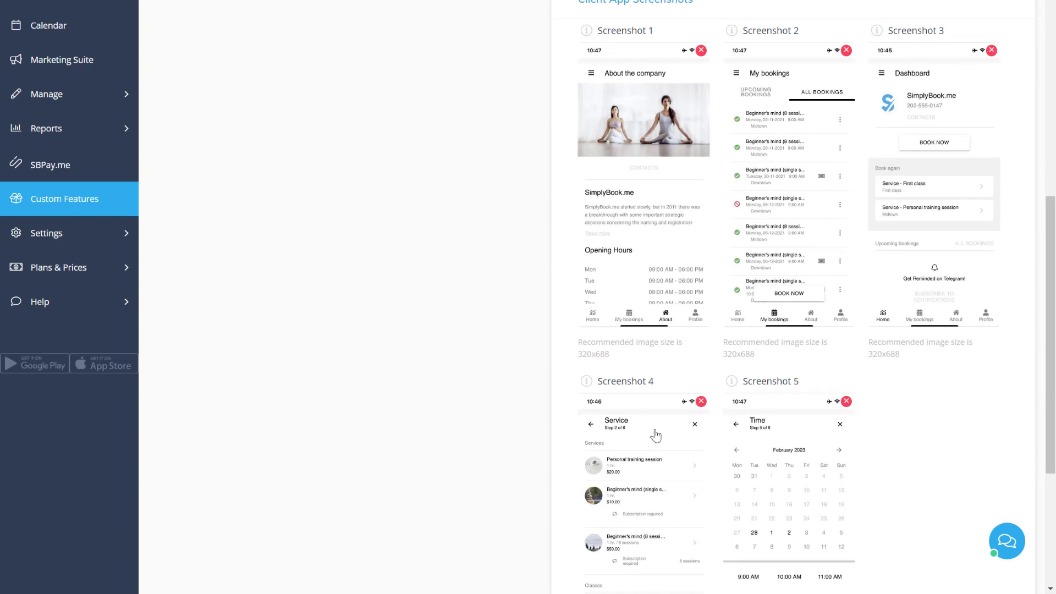
pyautogui.scroll(-3)
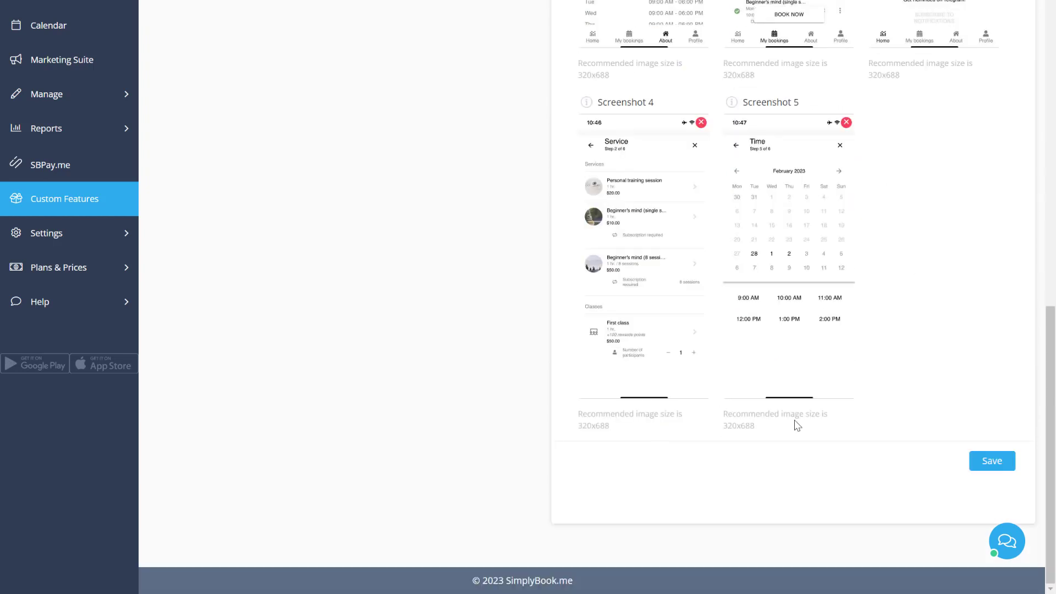
pyautogui.click(991, 461)
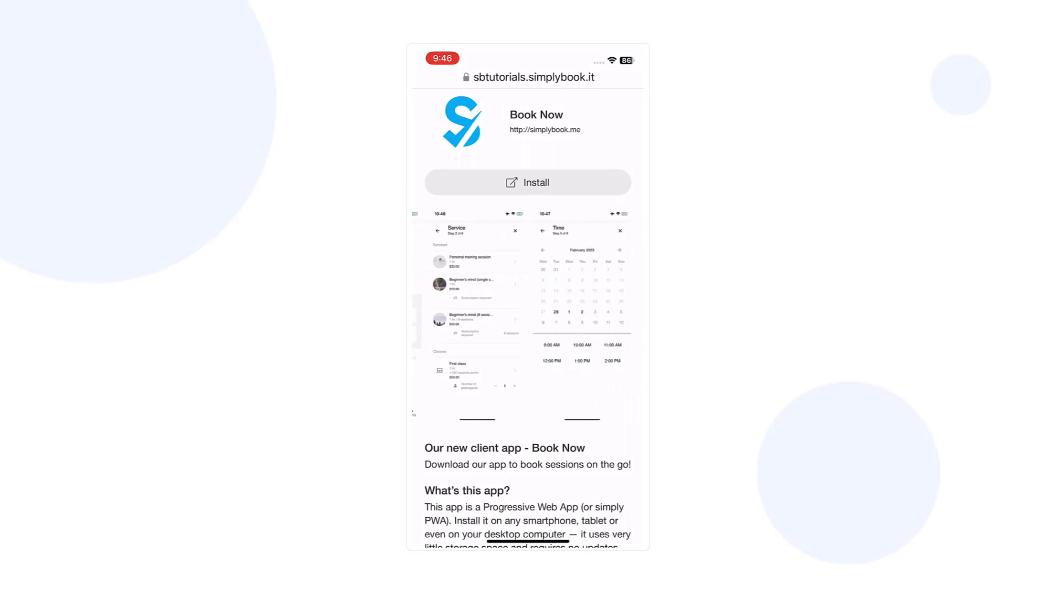
# - Tap Install on the Book Now client app page in Safari
pyautogui.click(527, 183)
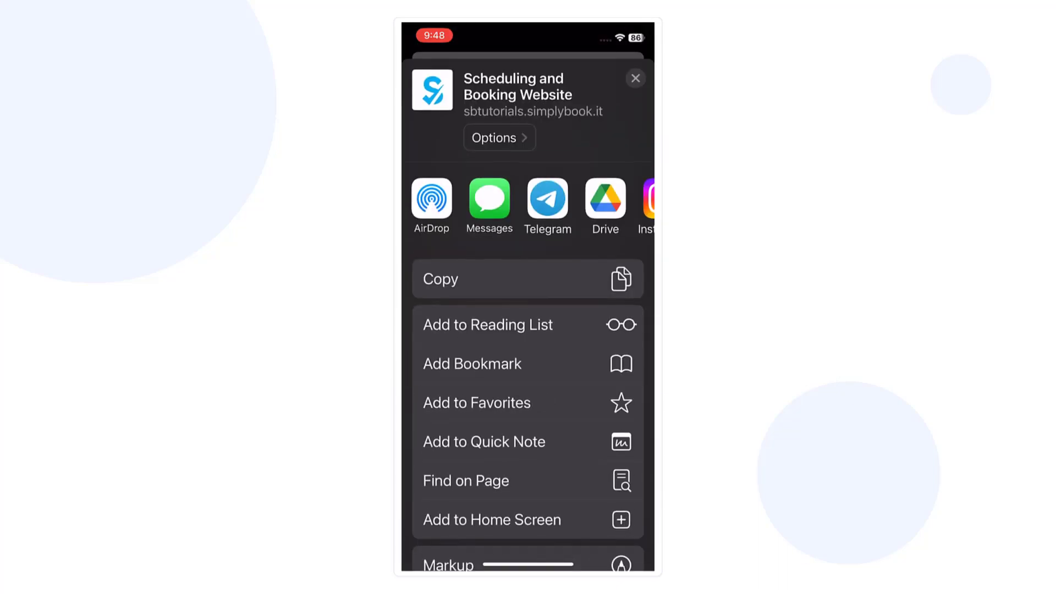
# - Choose Add to Home Screen from Safari's share sheet, named 'Book Now'
pyautogui.click(492, 519)
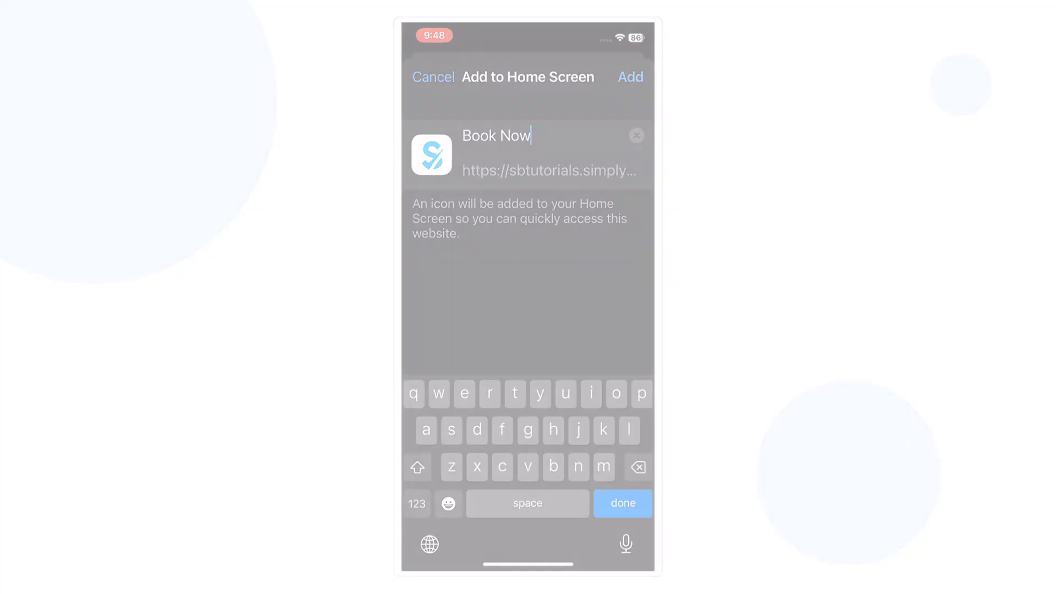